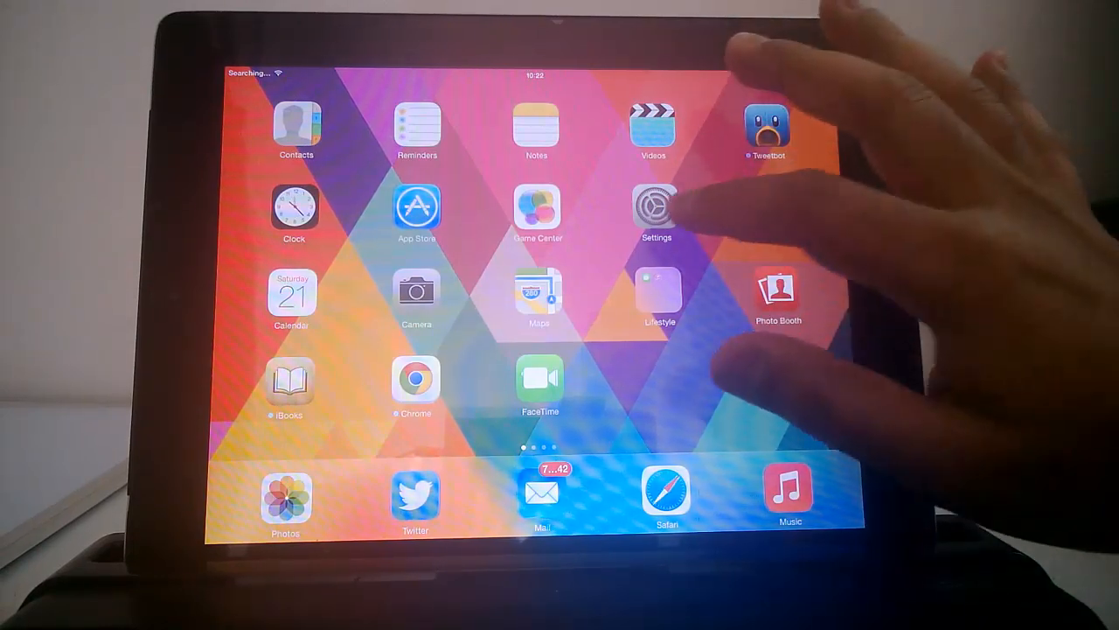
Launch Settings and scroll the General page down to Background App Refresh
left_click(655, 206)
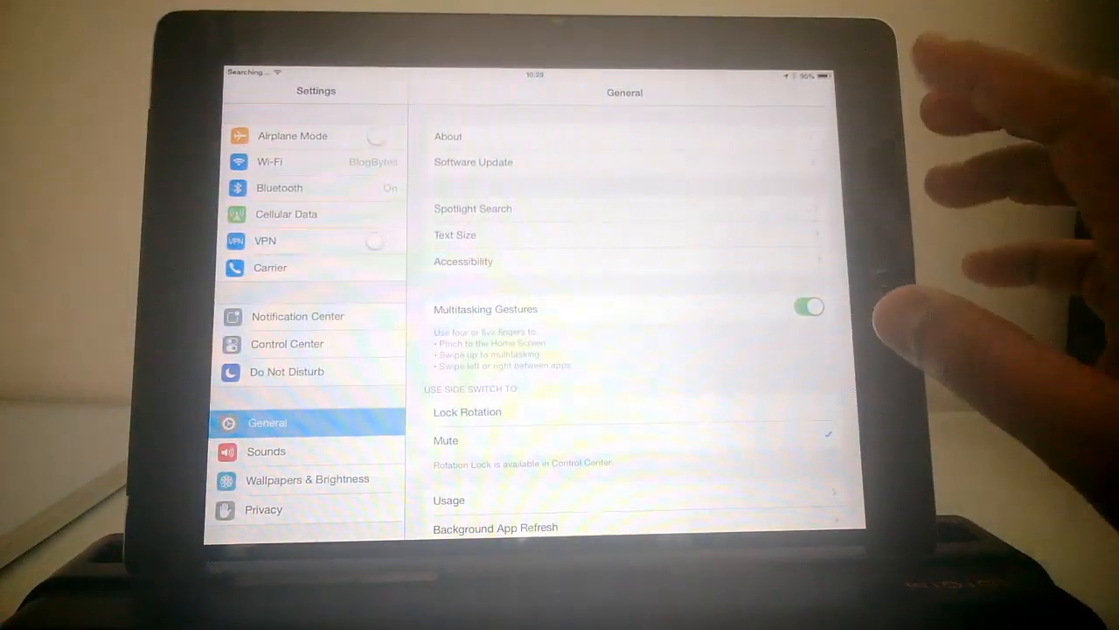
mouse_move(787, 420)
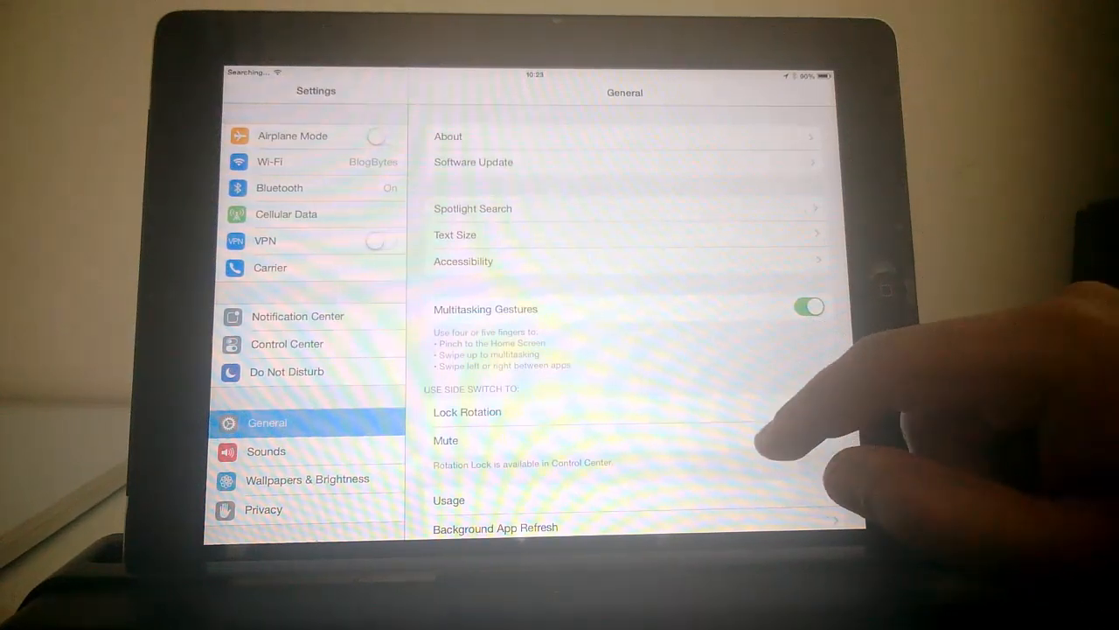
scroll("down", 3)
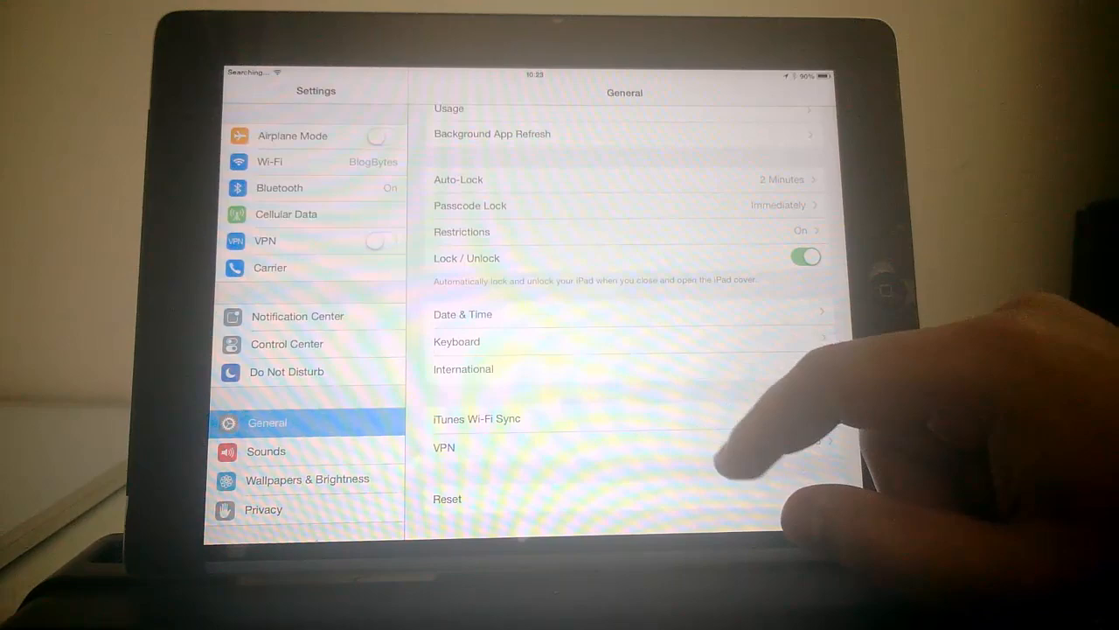
scroll("down", 3)
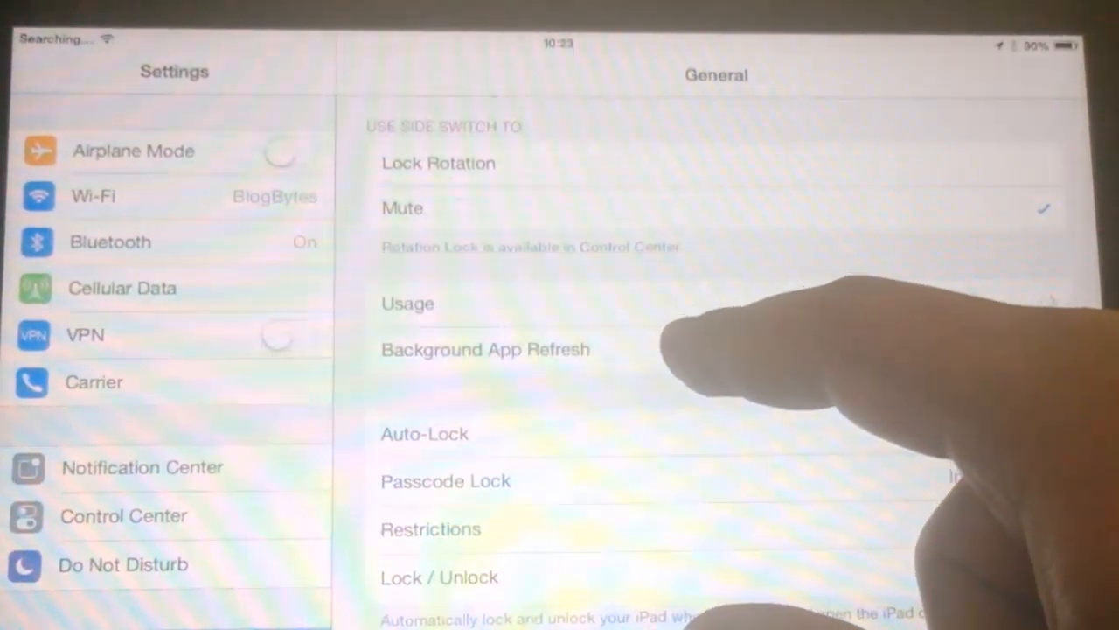
Open Background App Refresh, showing the master switch on and per-app switches
left_click(486, 349)
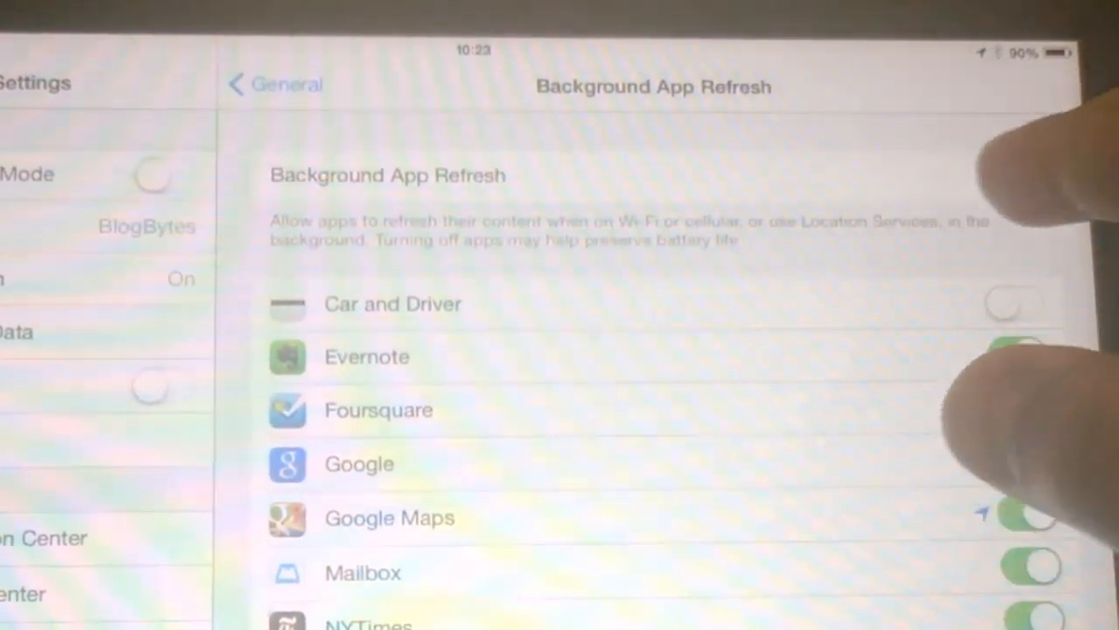
left_click(1005, 174)
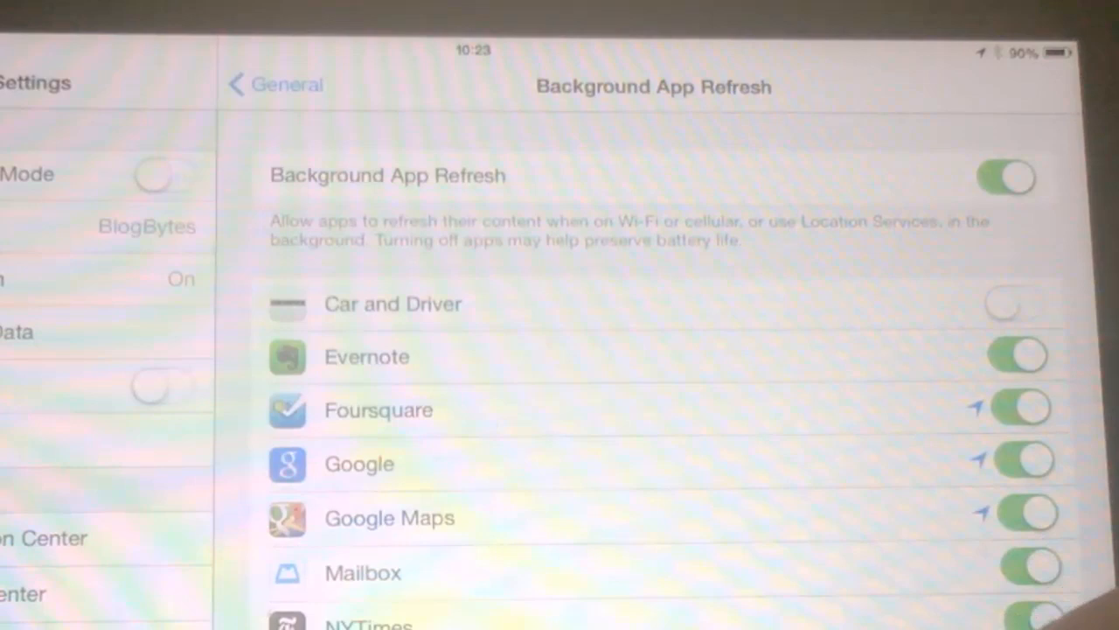
Switch off background refresh for Evernote and Google Maps, leaving the master switch on
left_click(1005, 176)
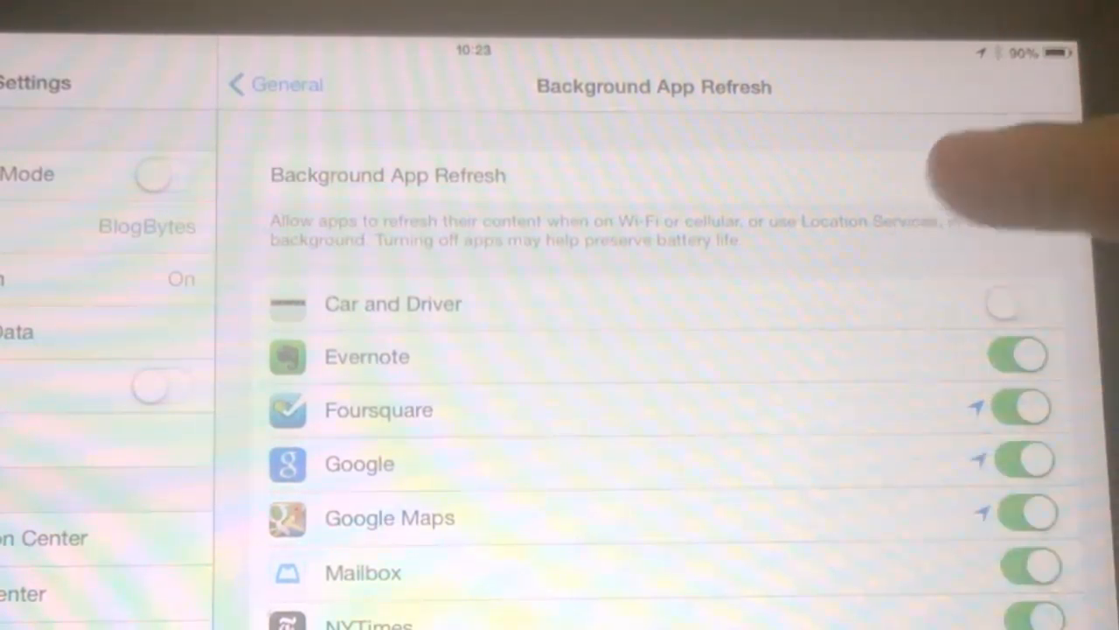
left_click(1005, 177)
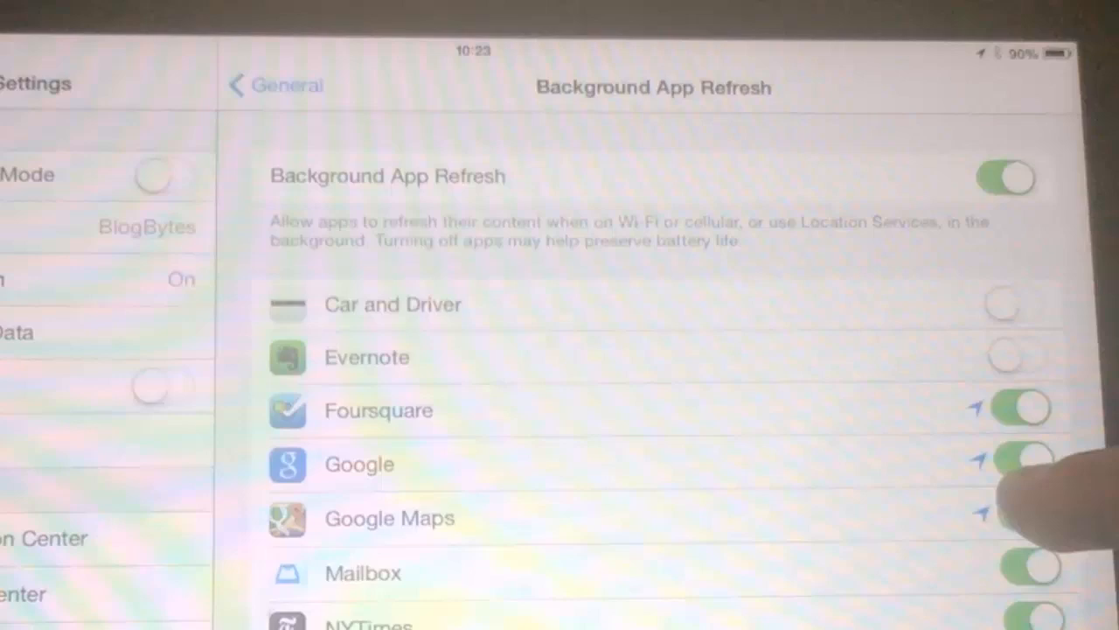
left_click(1023, 516)
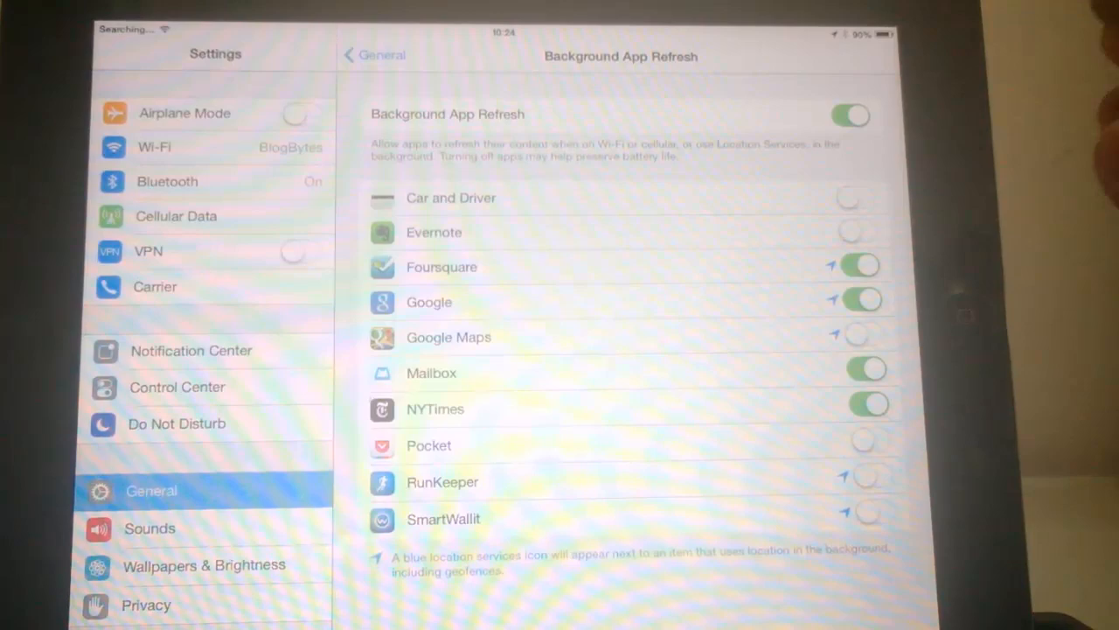
left_click(848, 115)
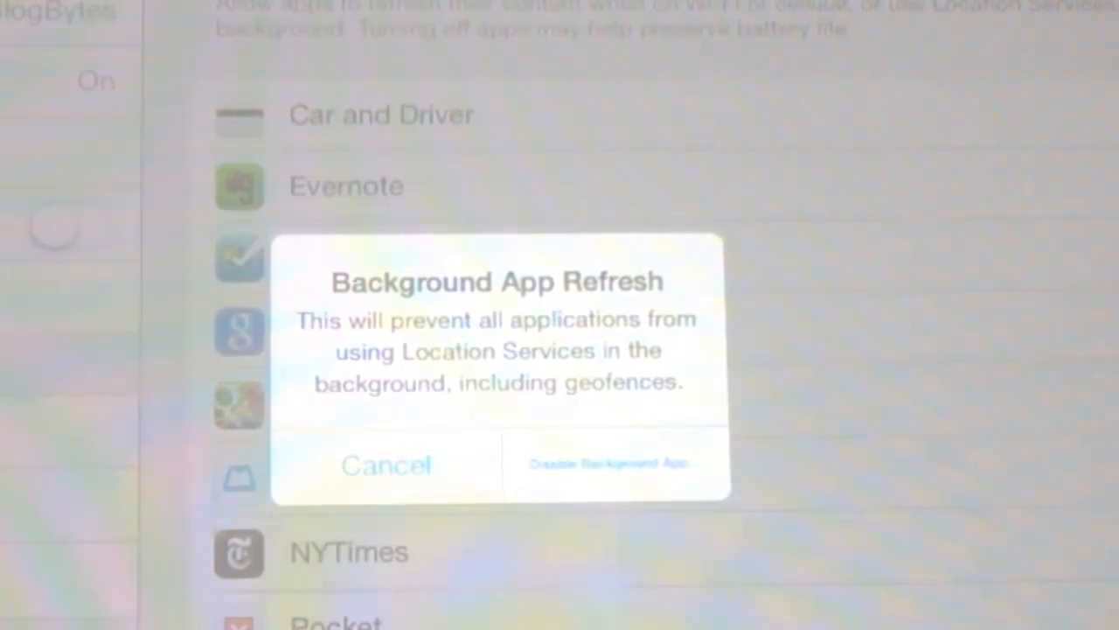
left_click(386, 464)
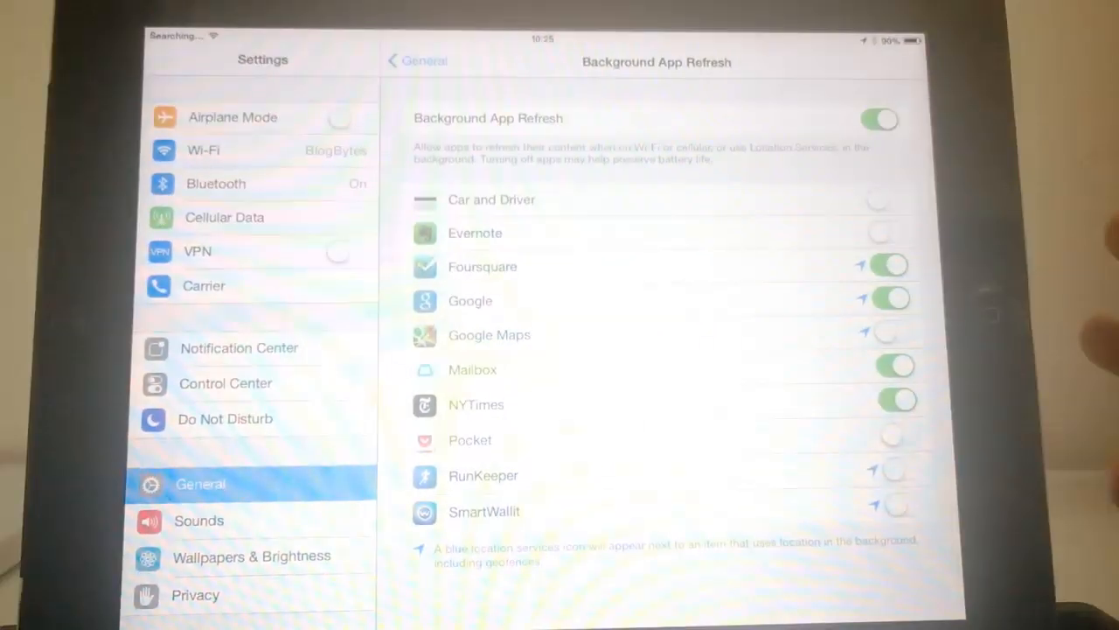